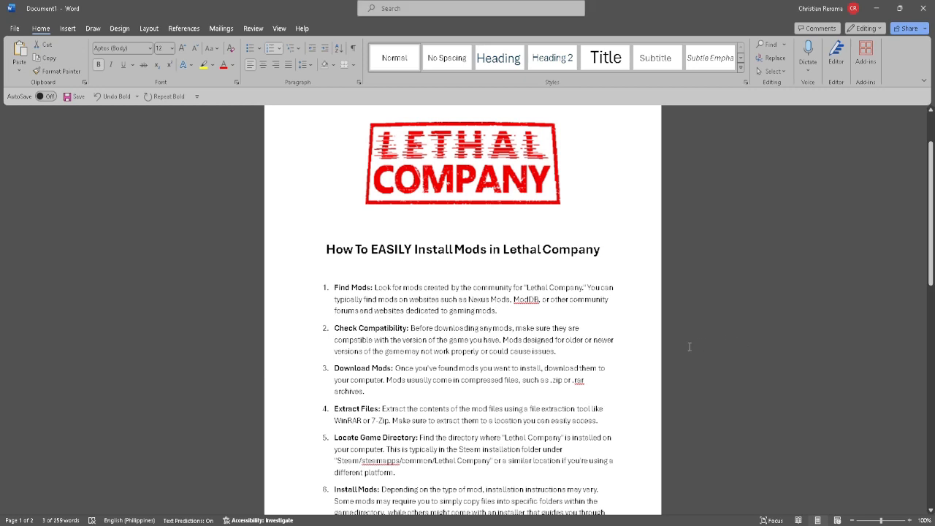
pyautogui.moveTo(692, 358)
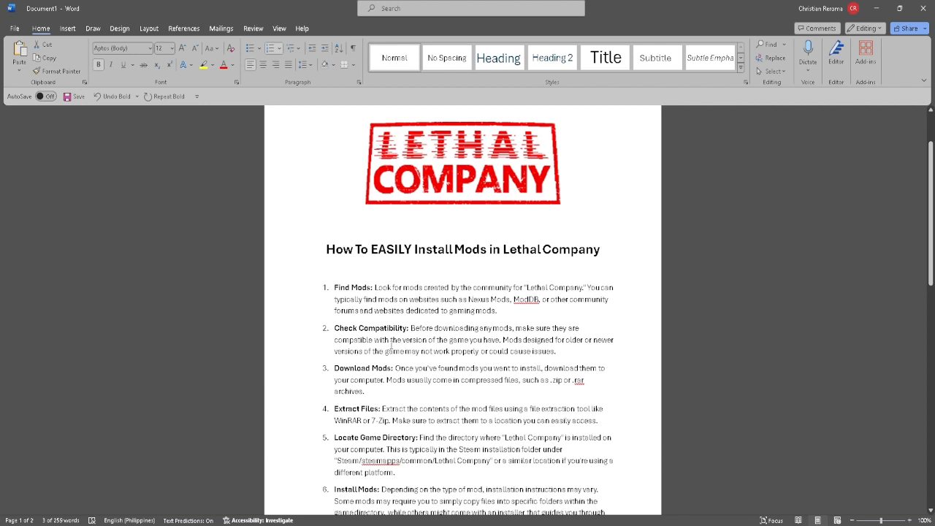
pyautogui.scroll(-3)
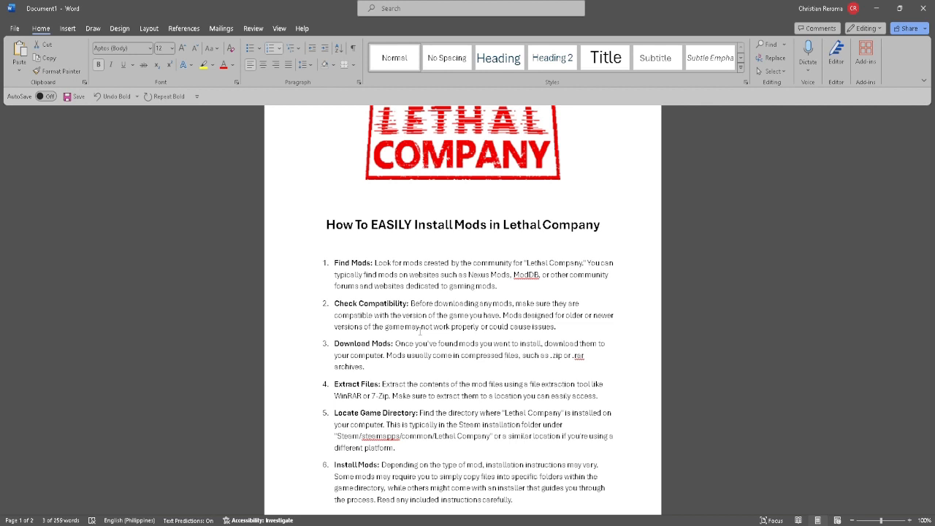
pyautogui.scroll(-3)
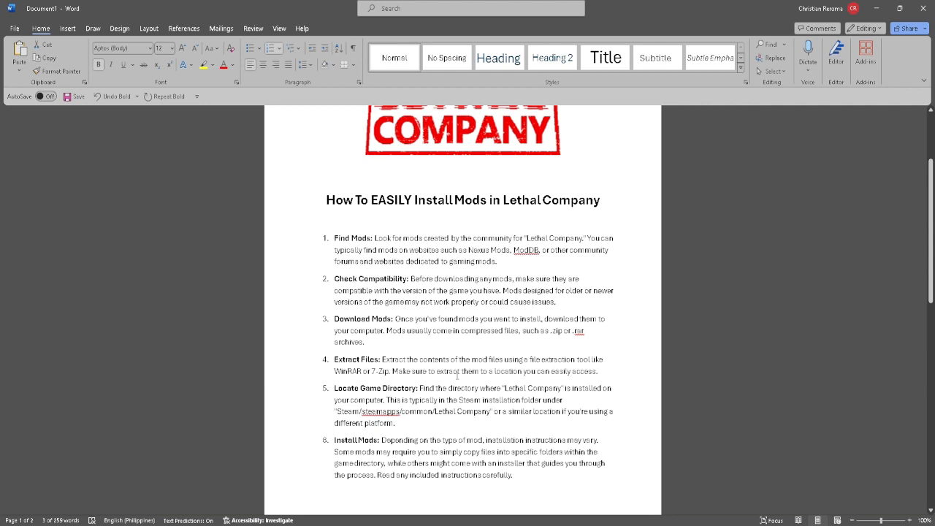
pyautogui.moveTo(493, 377)
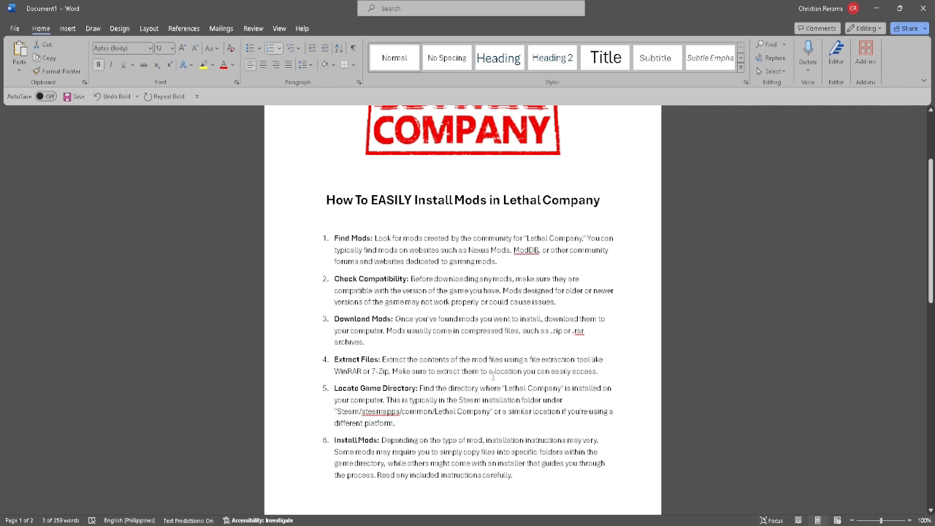
pyautogui.scroll(-3)
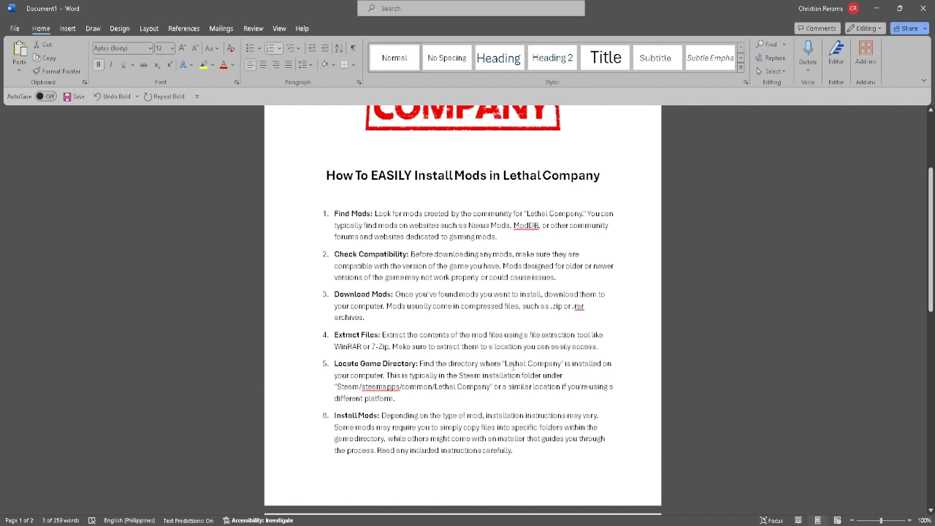
pyautogui.moveTo(435, 401)
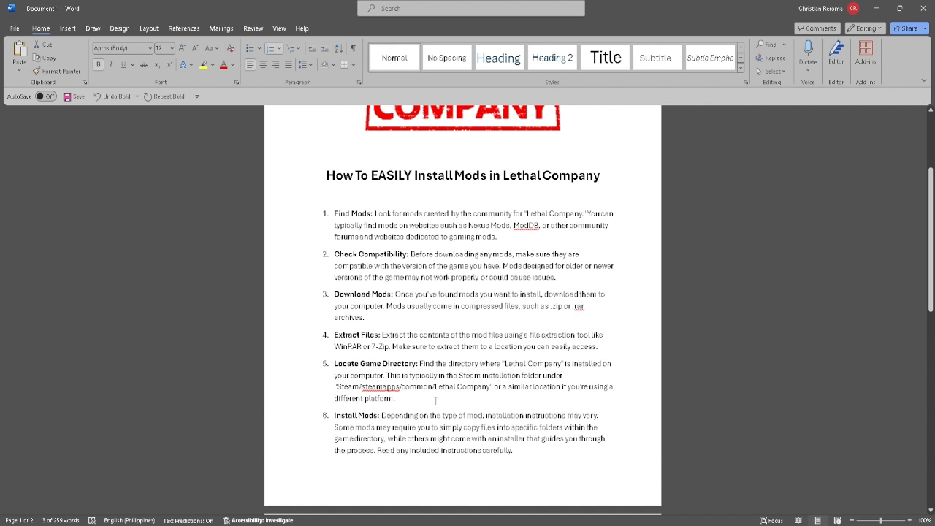
pyautogui.scroll(-3)
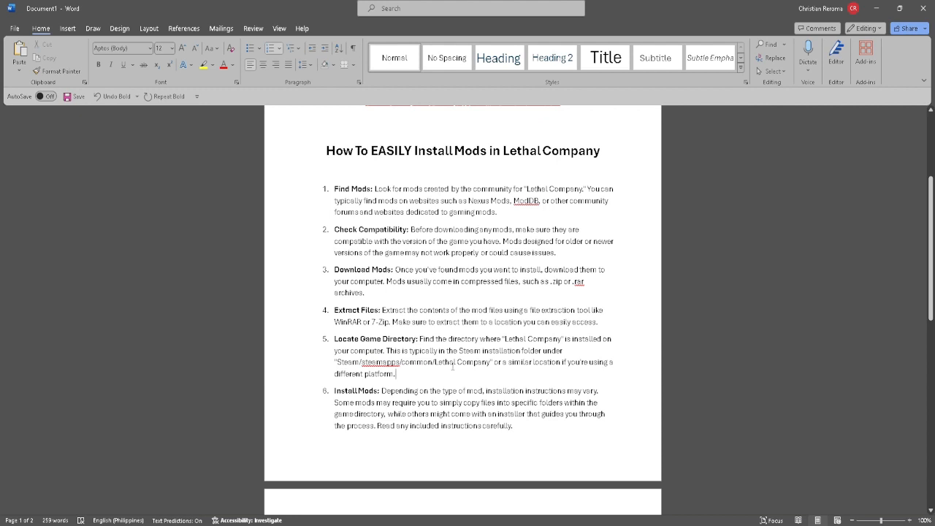
pyautogui.scroll(3)
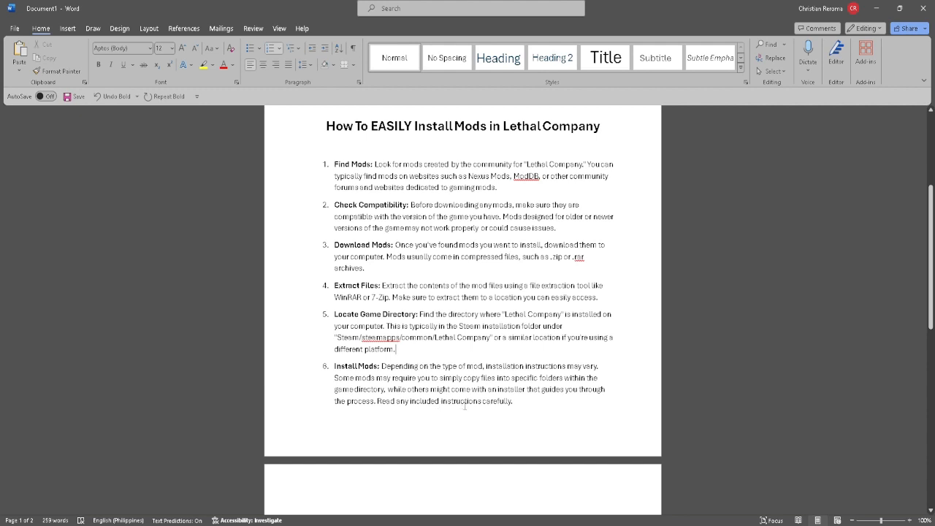
pyautogui.scroll(-3)
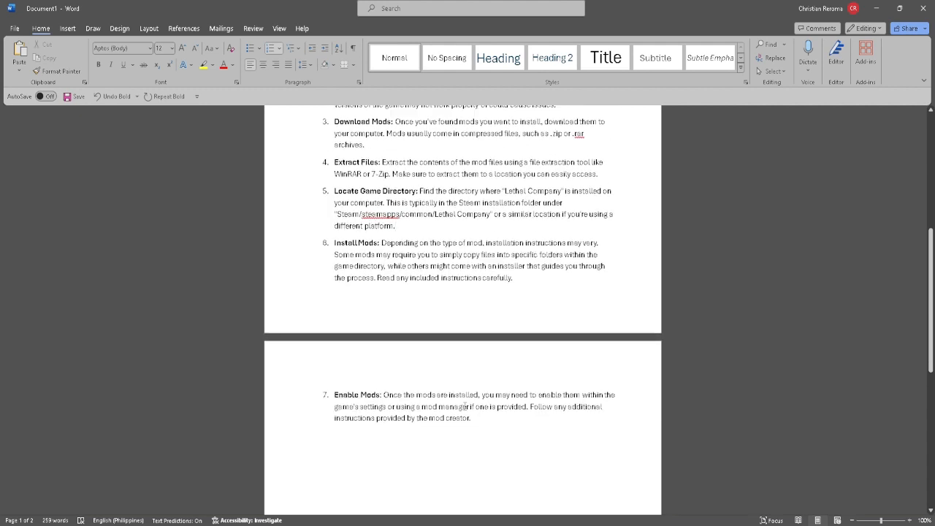
pyautogui.scroll(-3)
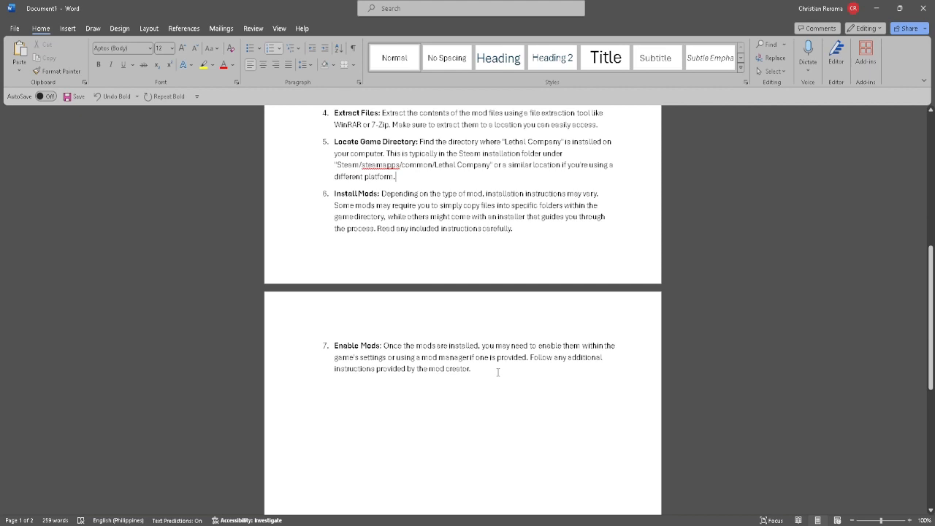
pyautogui.scroll(3)
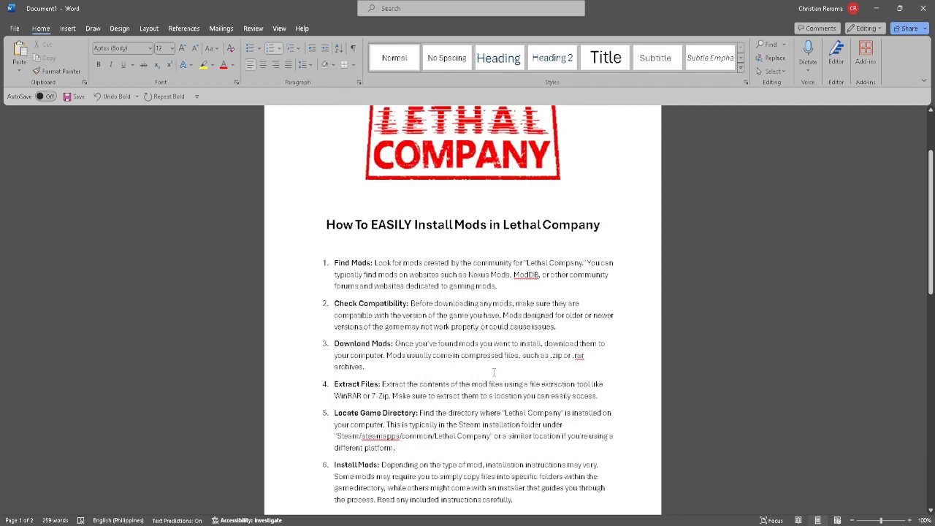
pyautogui.scroll(3)
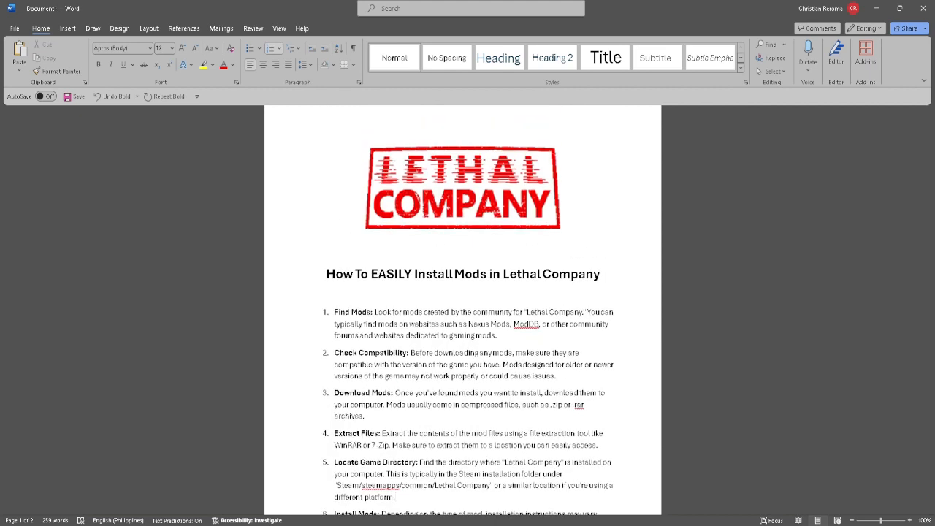